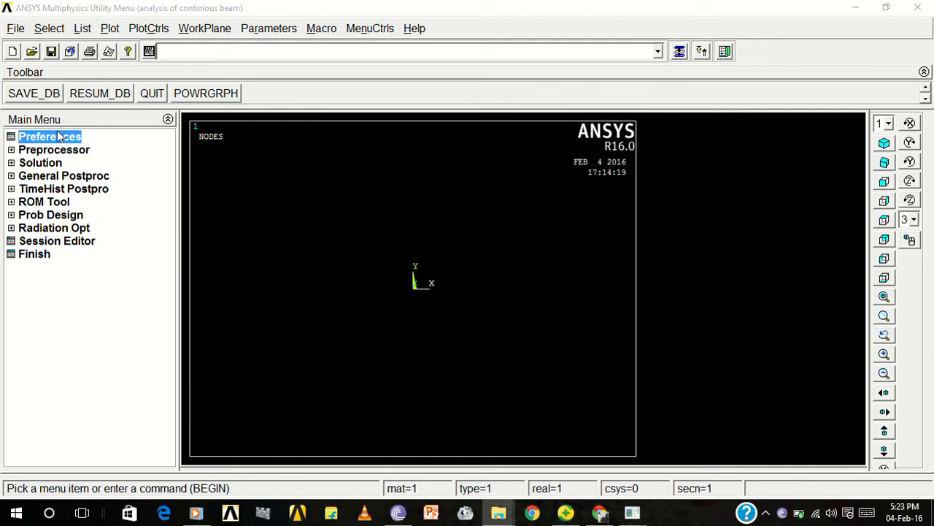
mouse_move(16, 29)
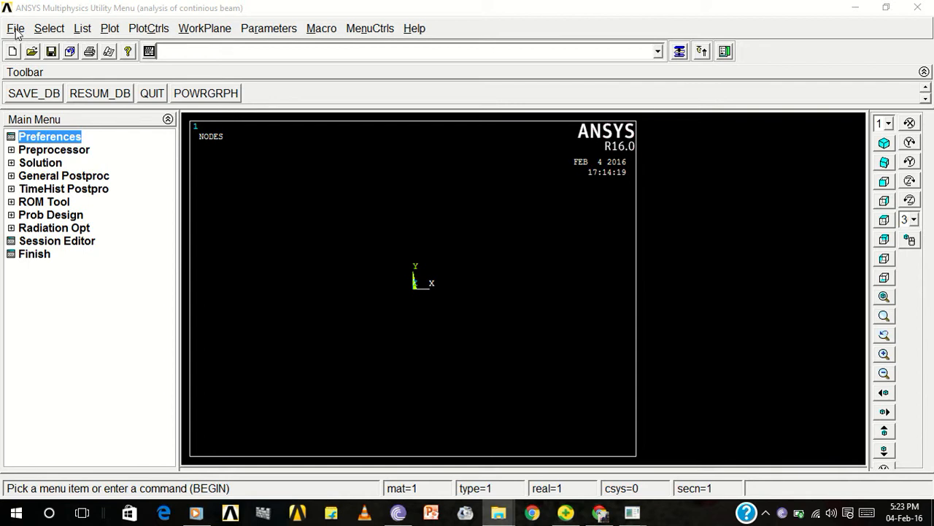
- Clear the current database and start new, reading the start file and confirming
left_click(15, 28)
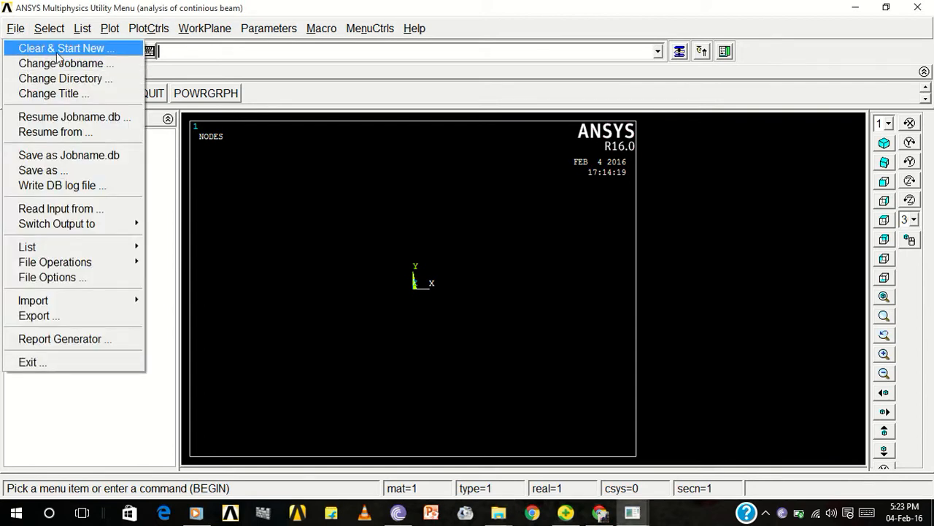
mouse_move(46, 48)
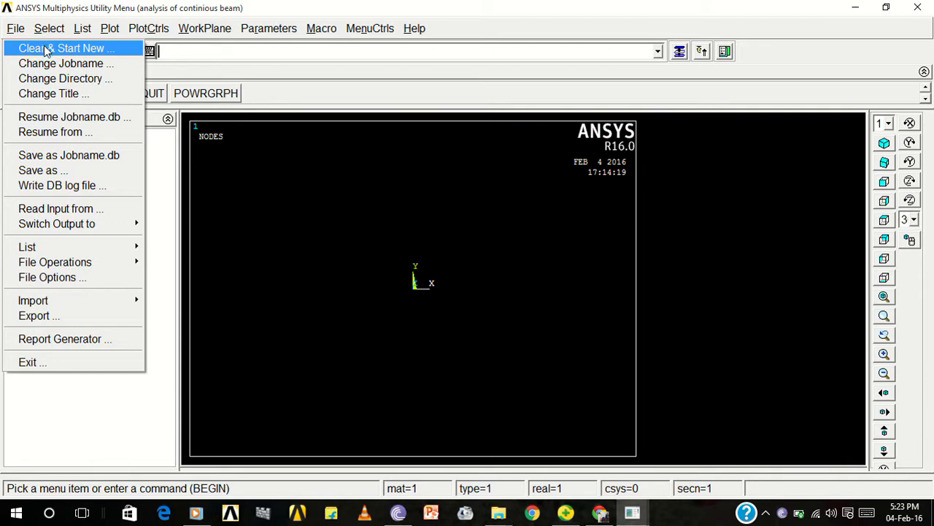
left_click(66, 48)
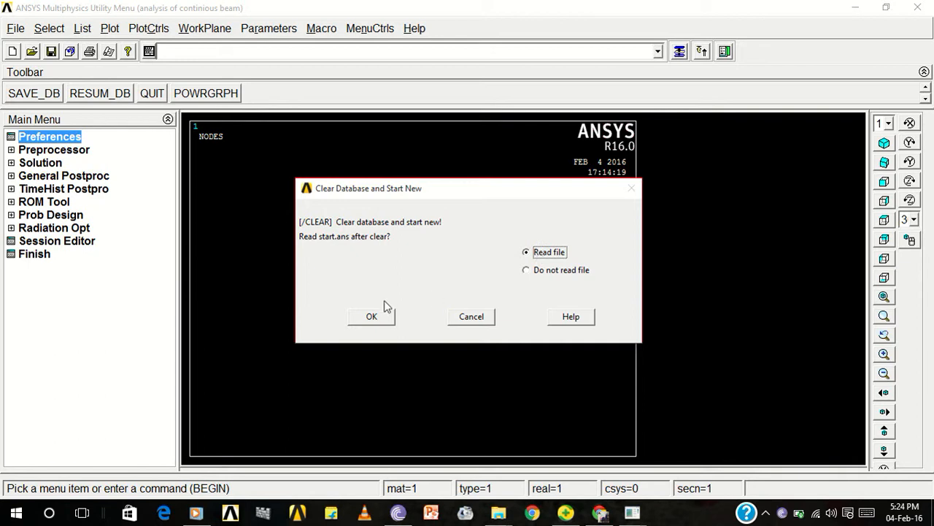
left_click(372, 316)
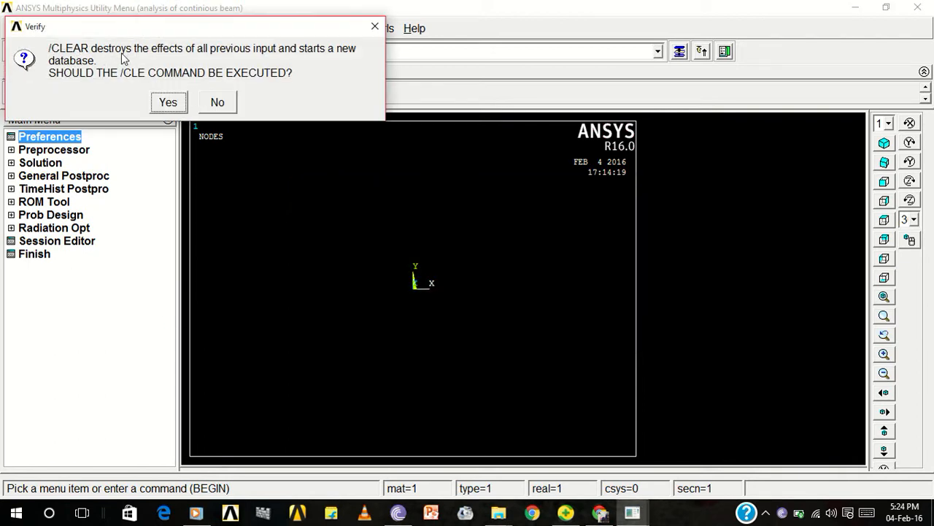
left_click(168, 101)
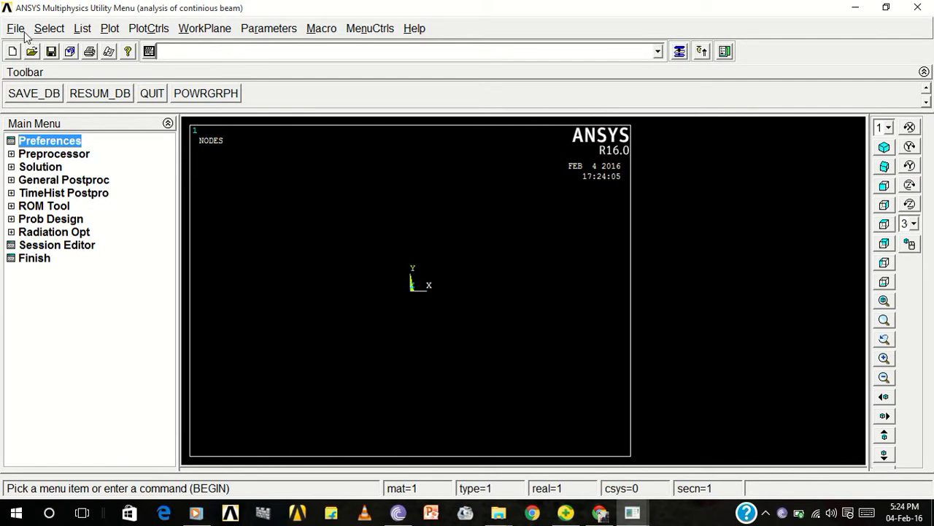
- Replace the old jobname with 'steady state heat transfer in' and apply it
left_click(14, 28)
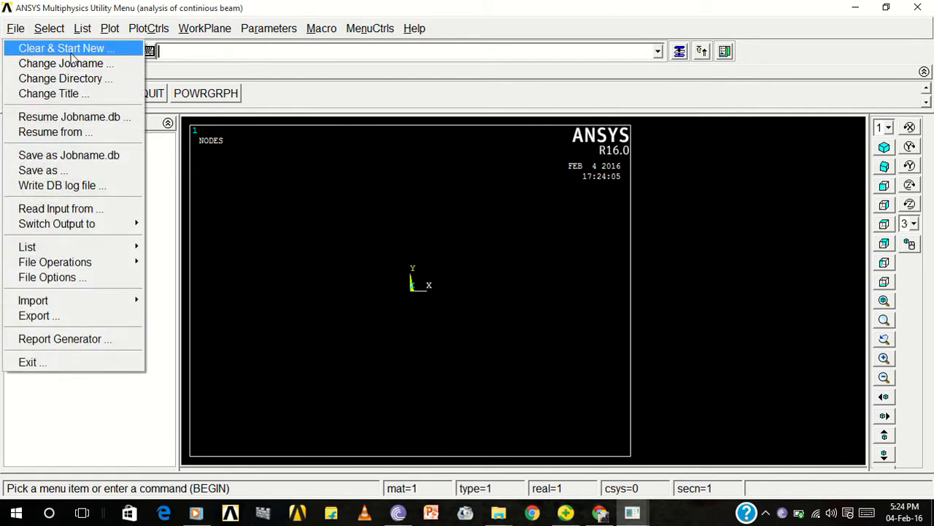
left_click(66, 63)
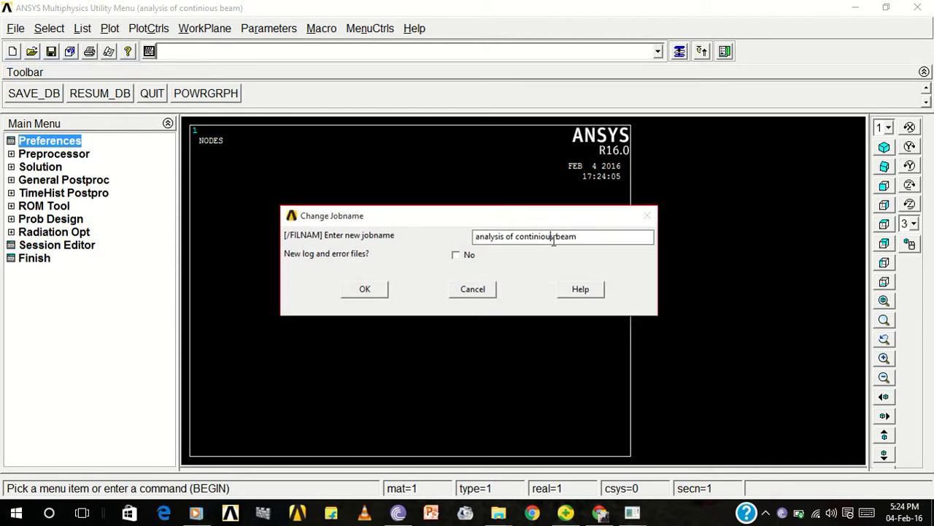
triple_click(562, 236)
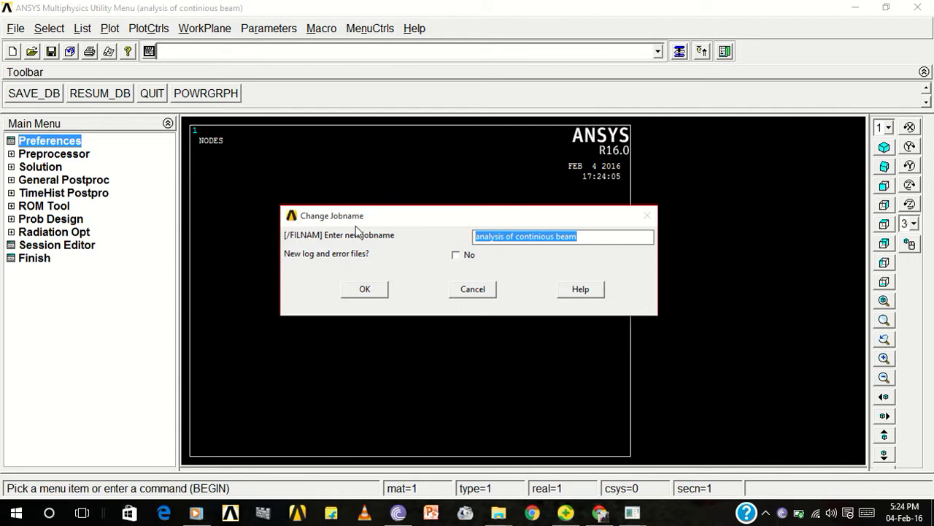
type("s")
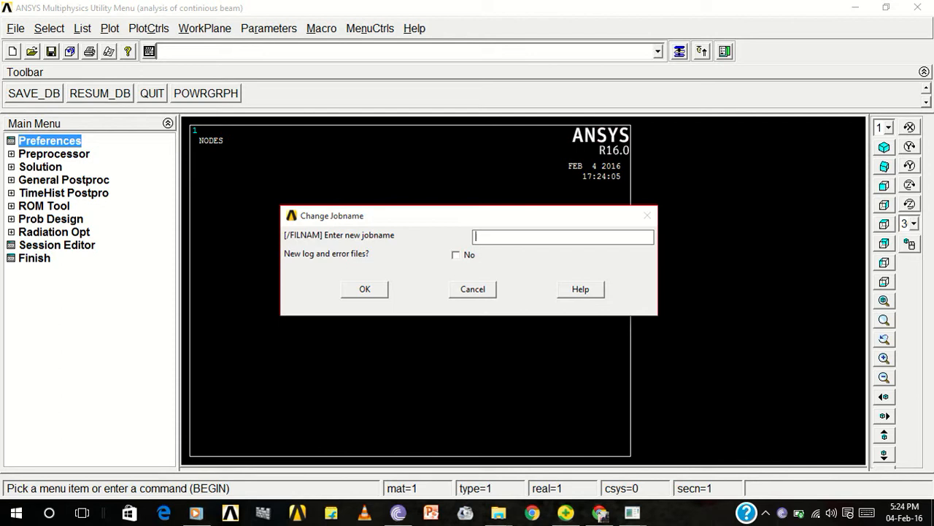
type("stead")
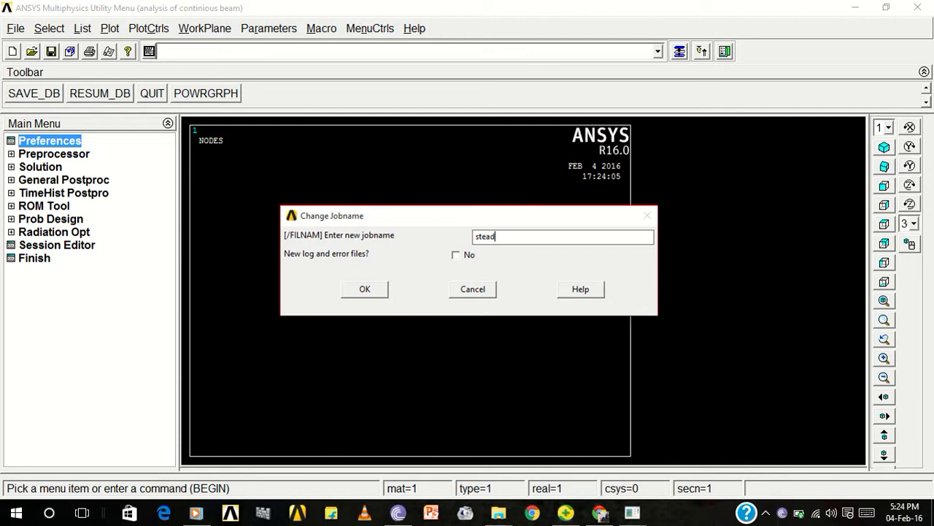
type("y sta")
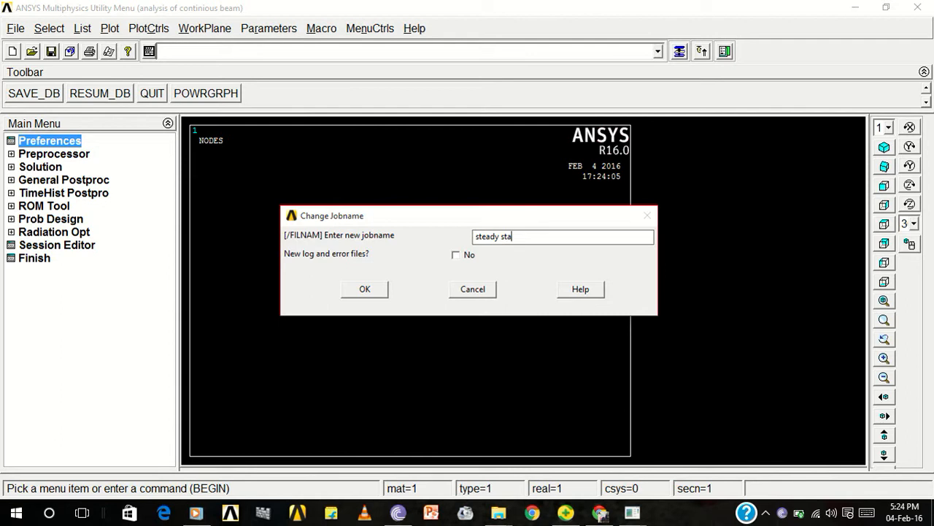
type("te")
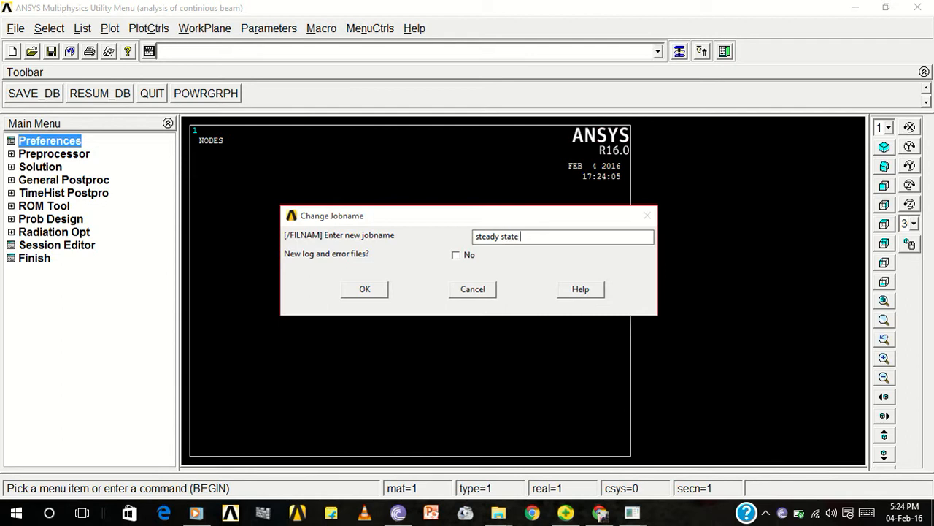
type("hea")
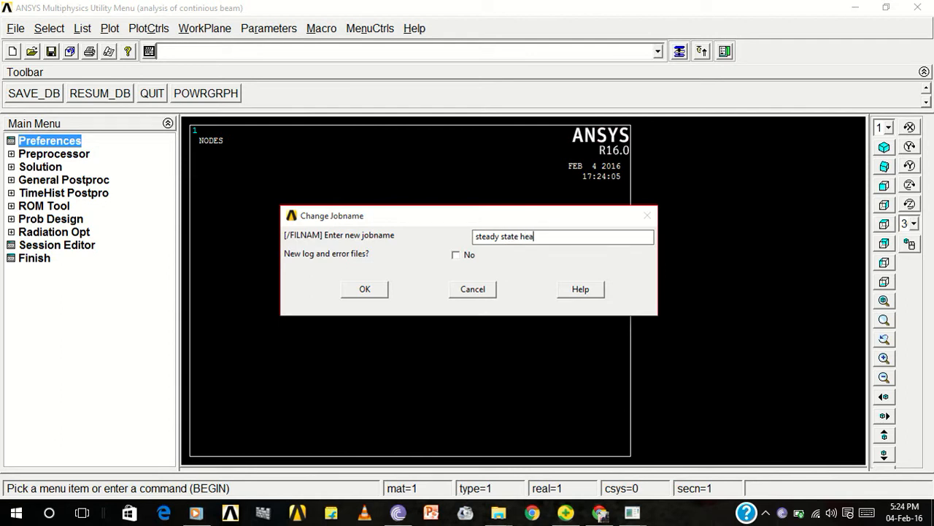
type("t tra")
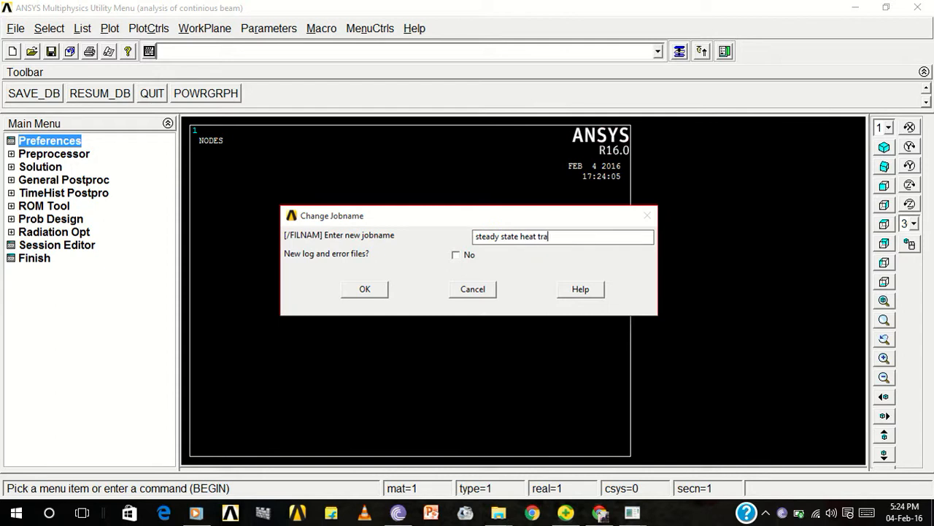
type("nsfer in")
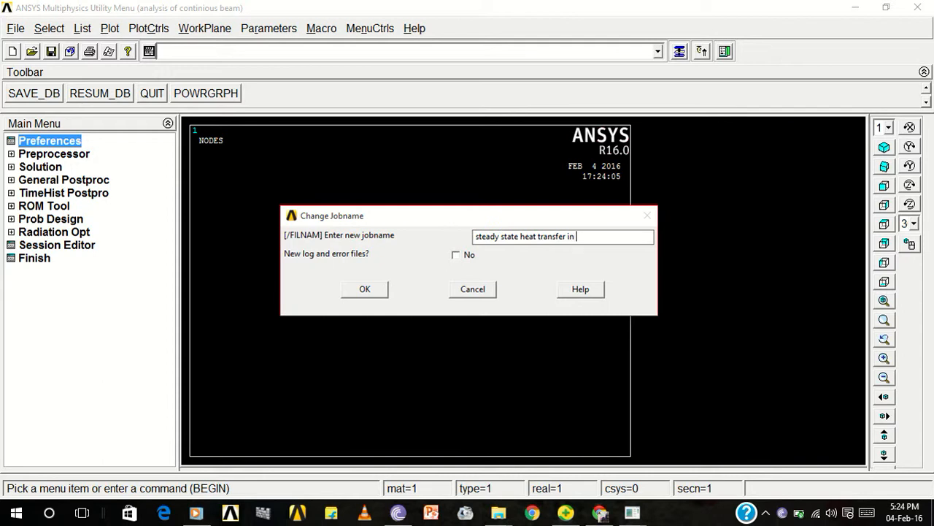
type("a")
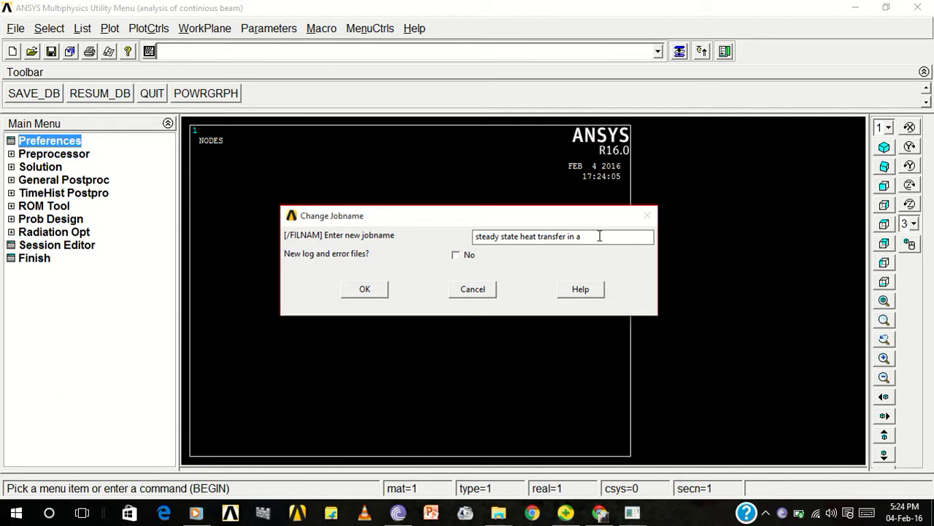
key("BackSpace")
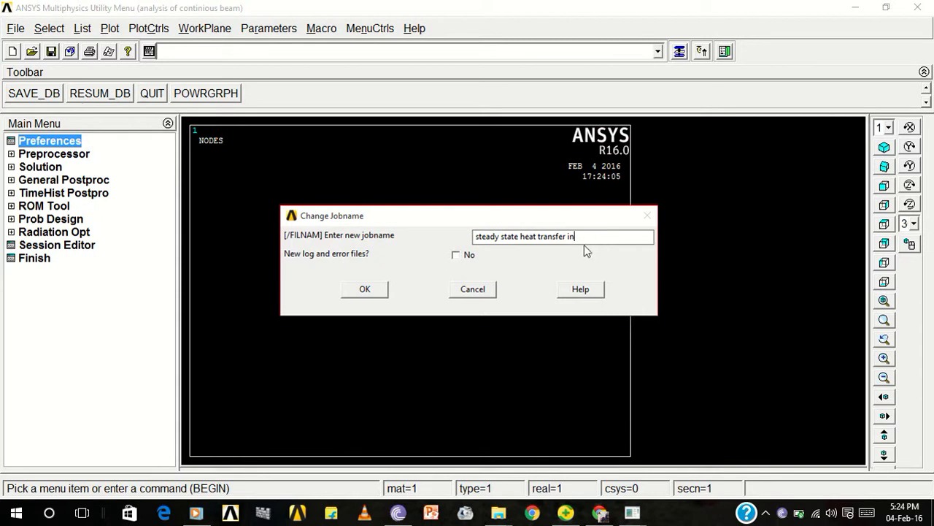
mouse_move(536, 253)
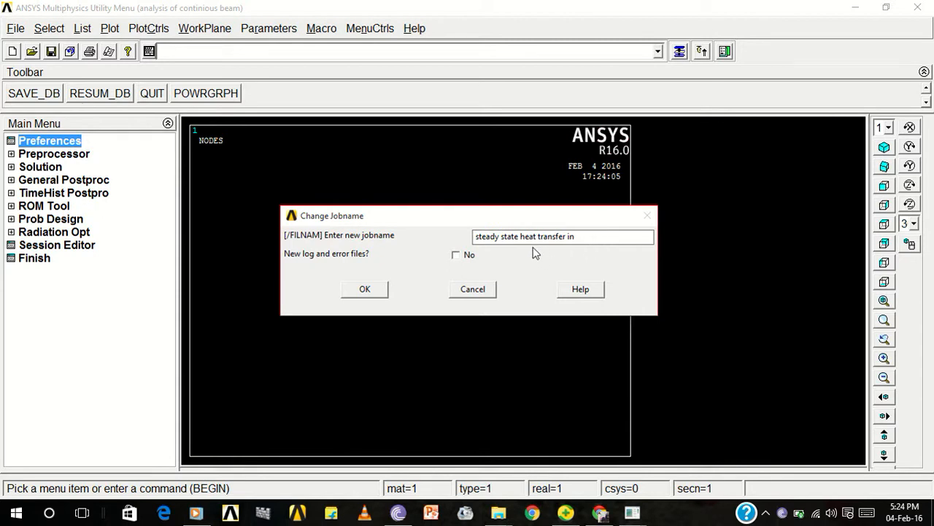
left_click(365, 288)
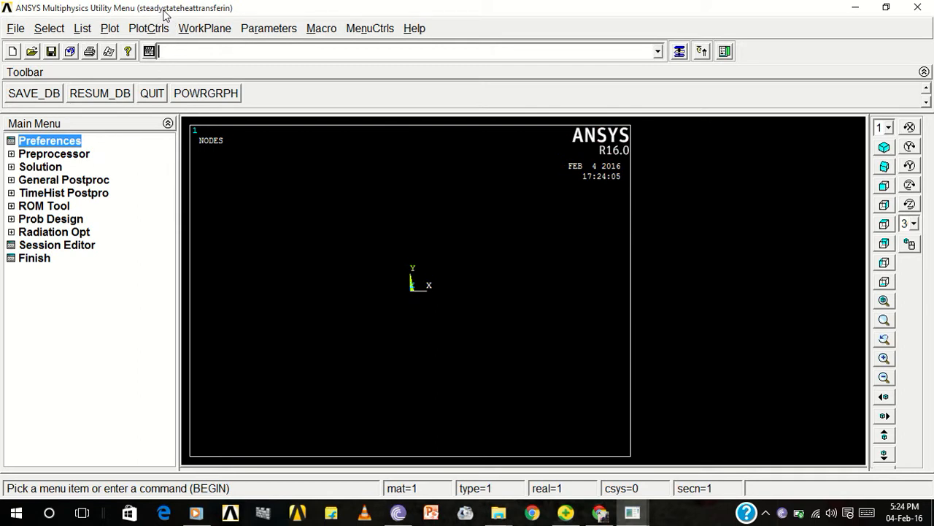
mouse_move(44, 129)
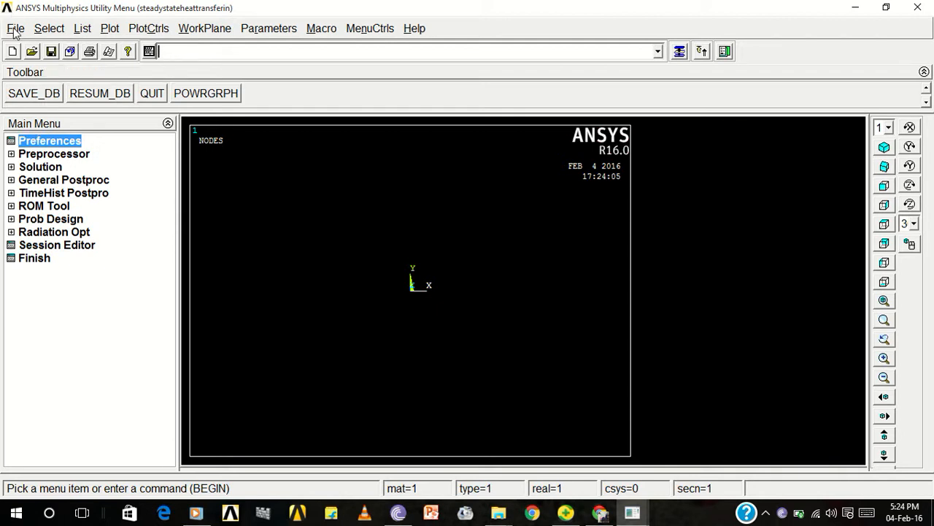
- Set the working directory to the Ansys folder on drive D:
left_click(14, 28)
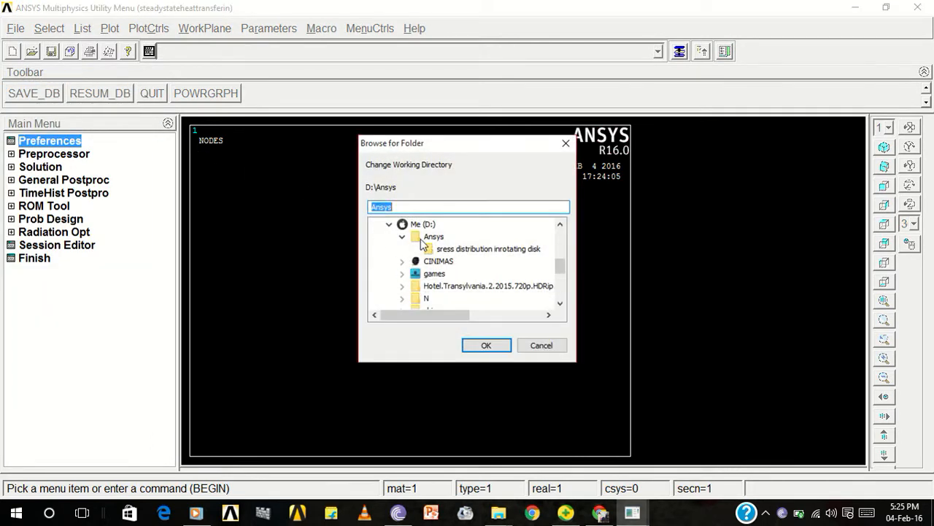
mouse_move(435, 241)
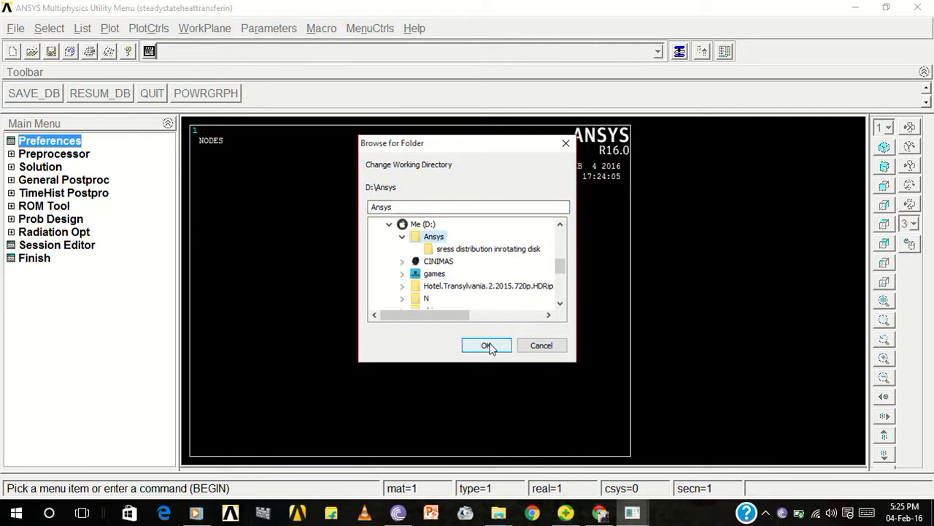
left_click(486, 345)
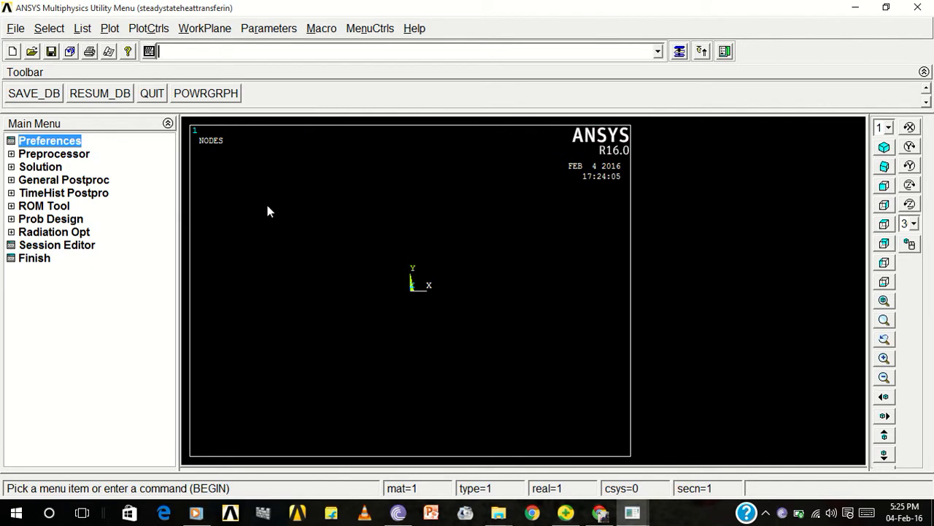
mouse_move(156, 184)
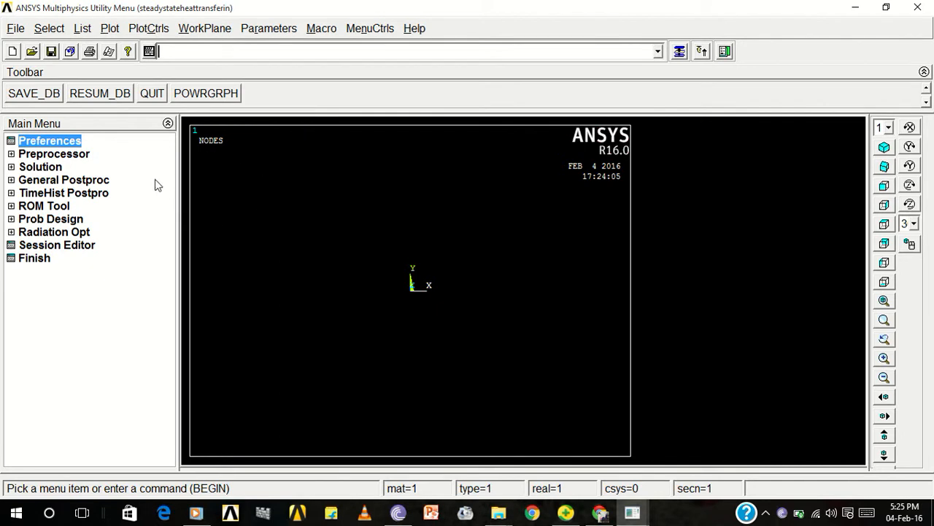